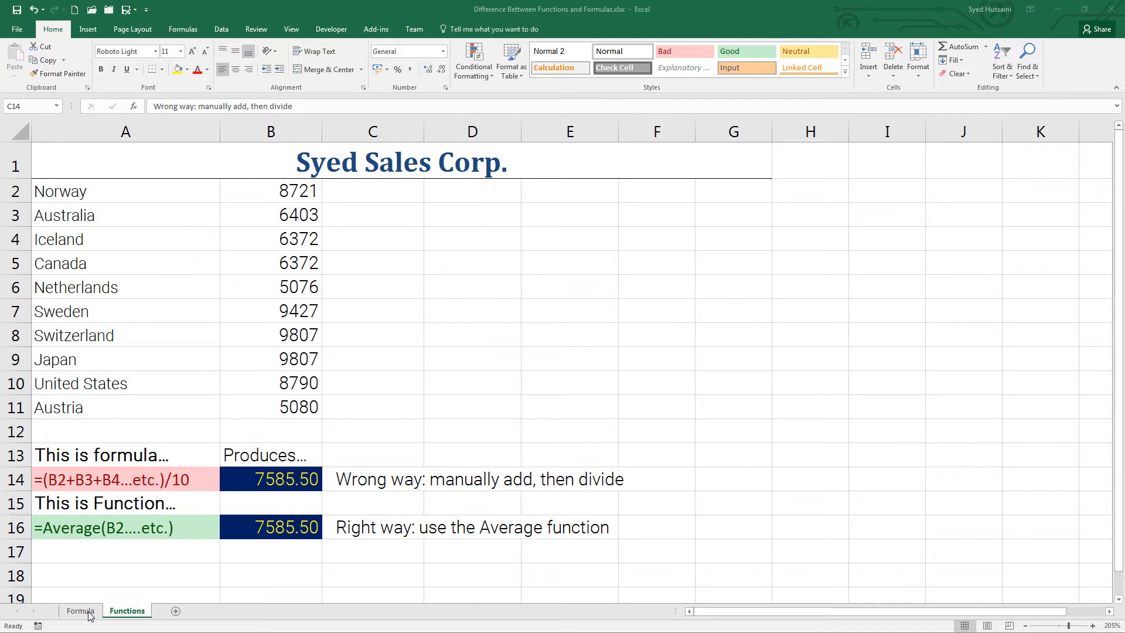
Compare the manual addition formula in B14 with the AVERAGE formula in B16
left_click(270, 478)
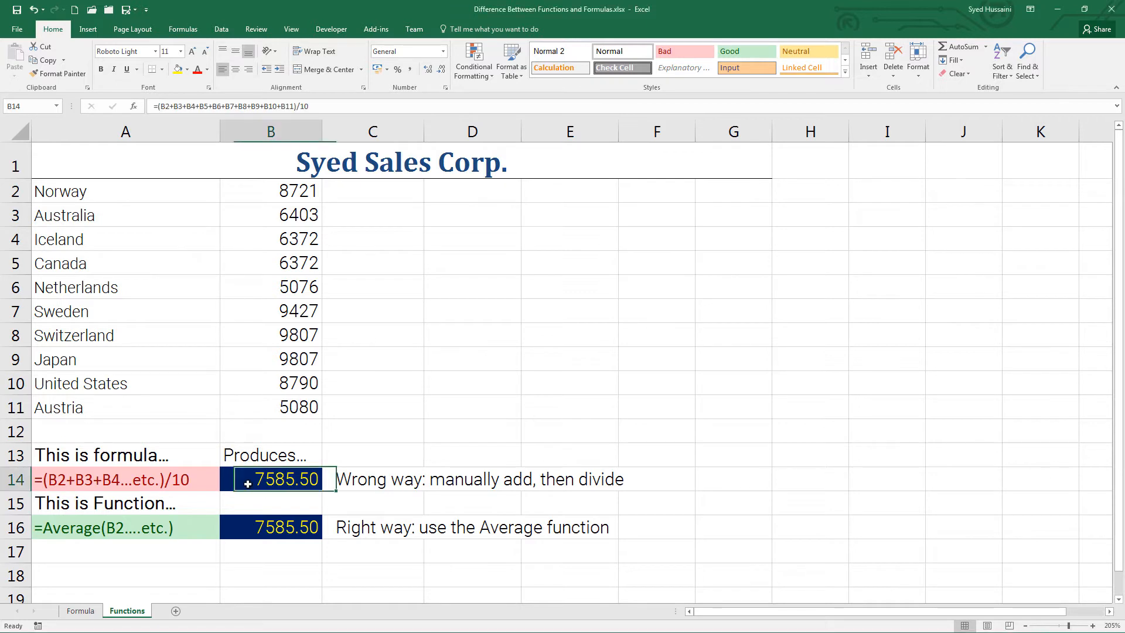
left_click(125, 478)
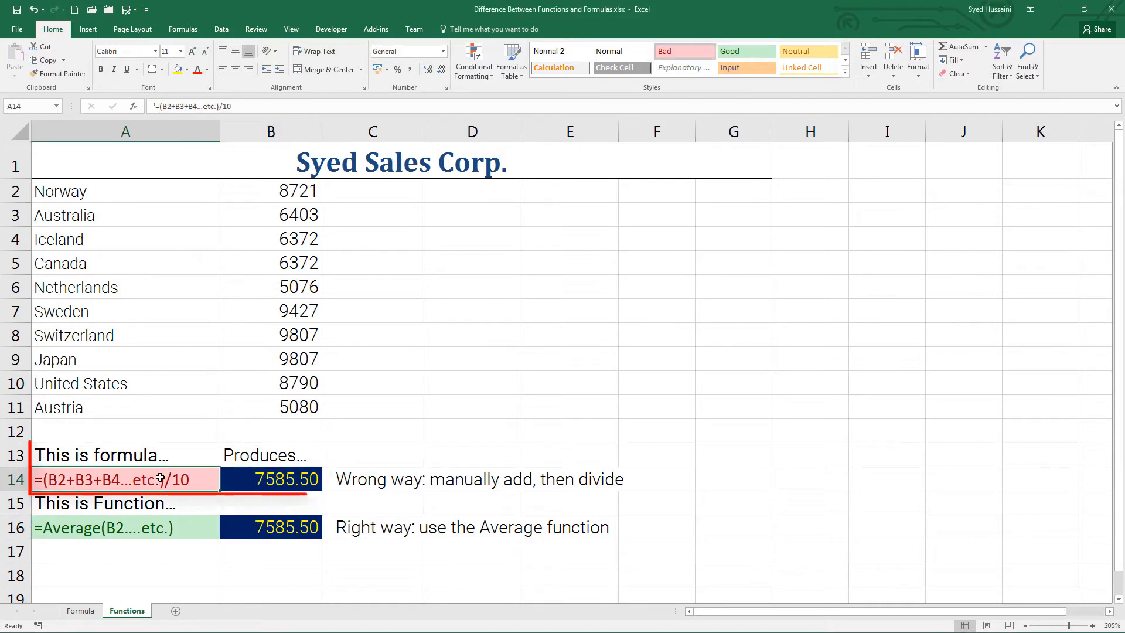
left_click(271, 478)
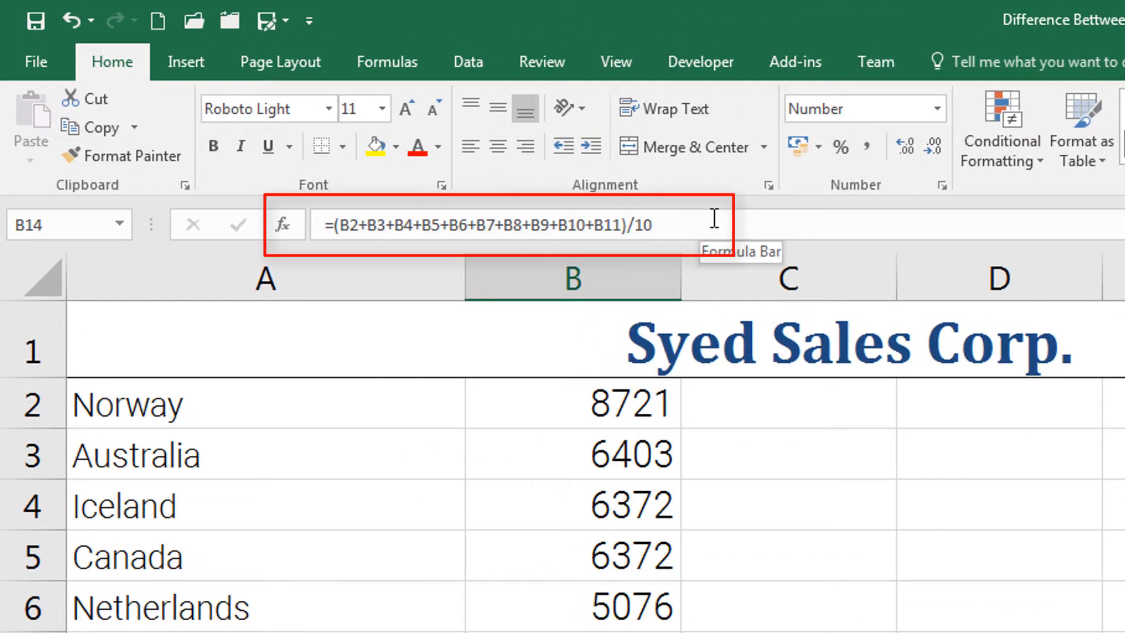
mouse_move(632, 402)
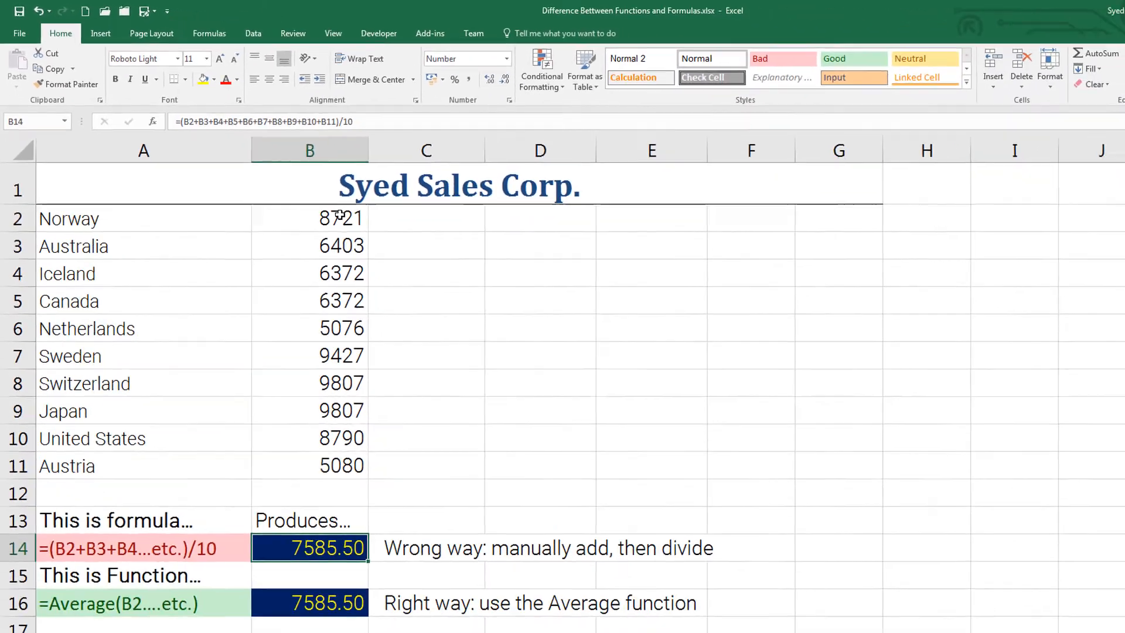
left_click(309, 602)
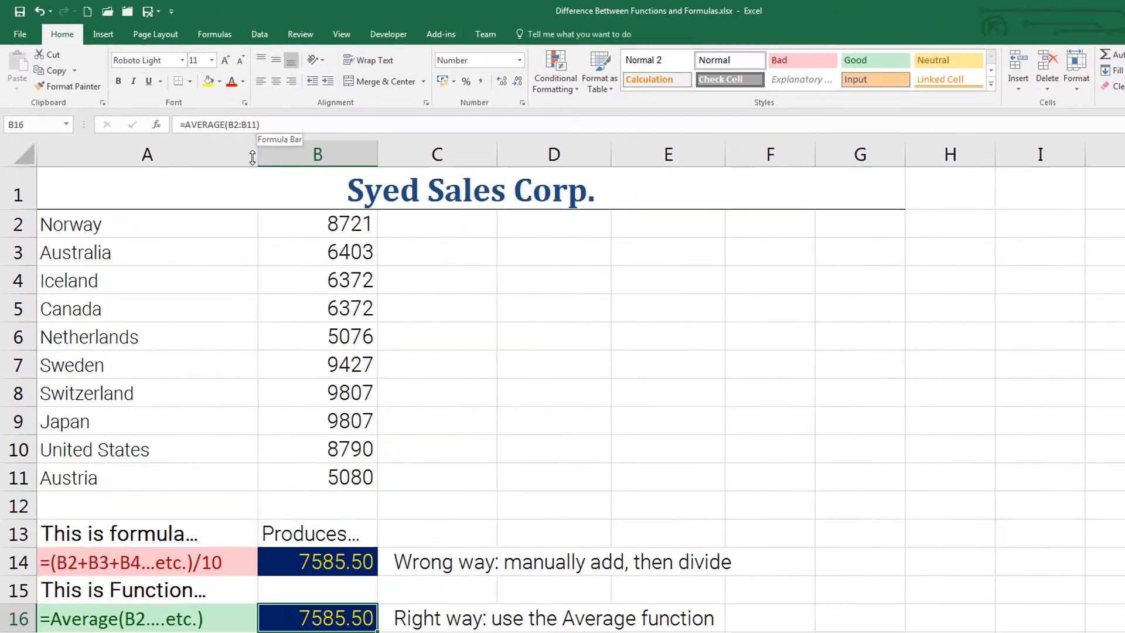
left_click(305, 538)
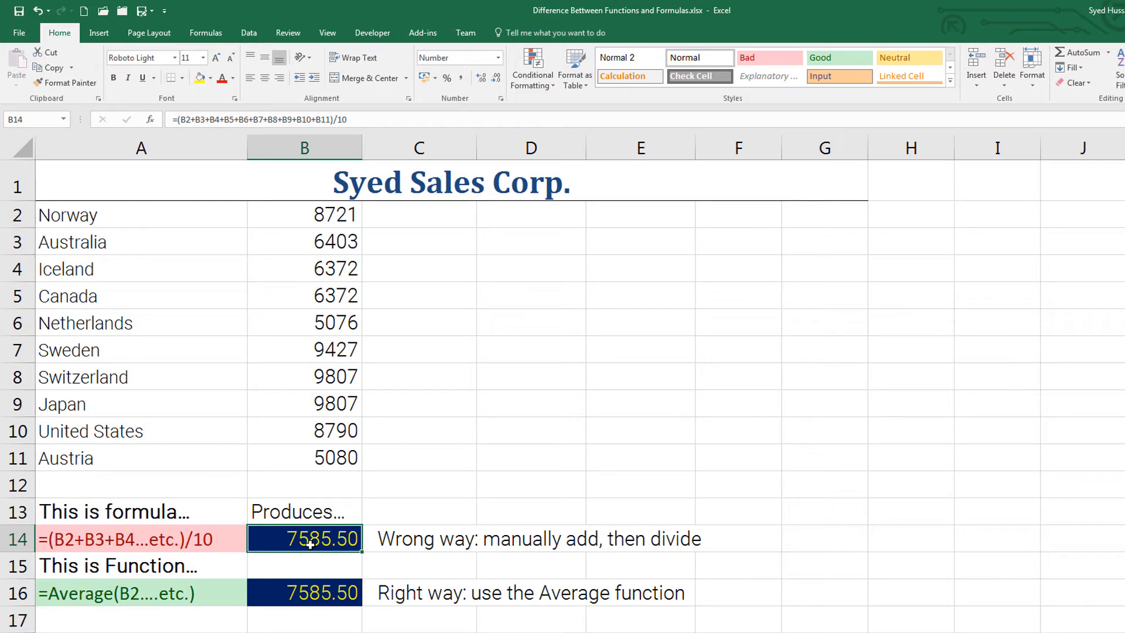
left_click(305, 593)
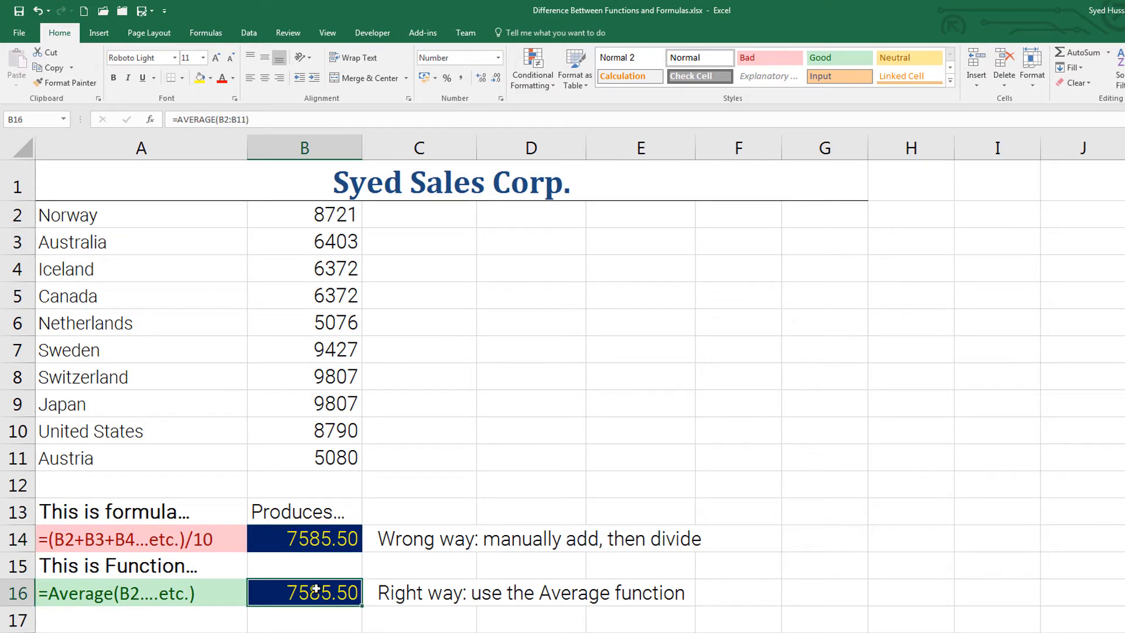
Delete Switzerland's sales value in B8 and select the remaining sales figures in column B
left_click(304, 376)
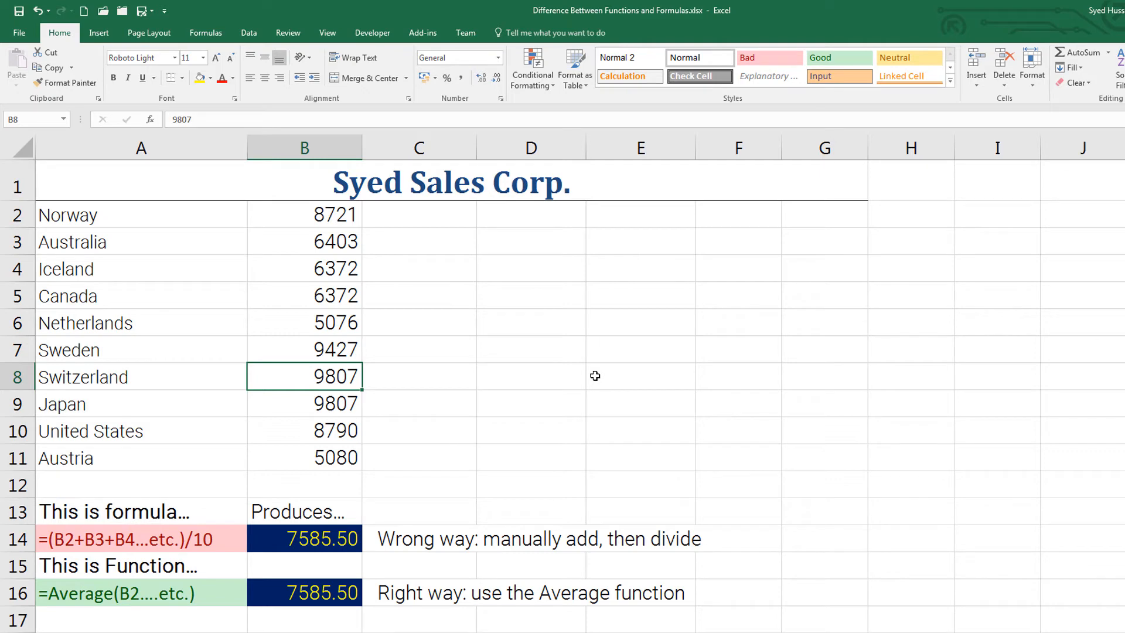
key("Delete")
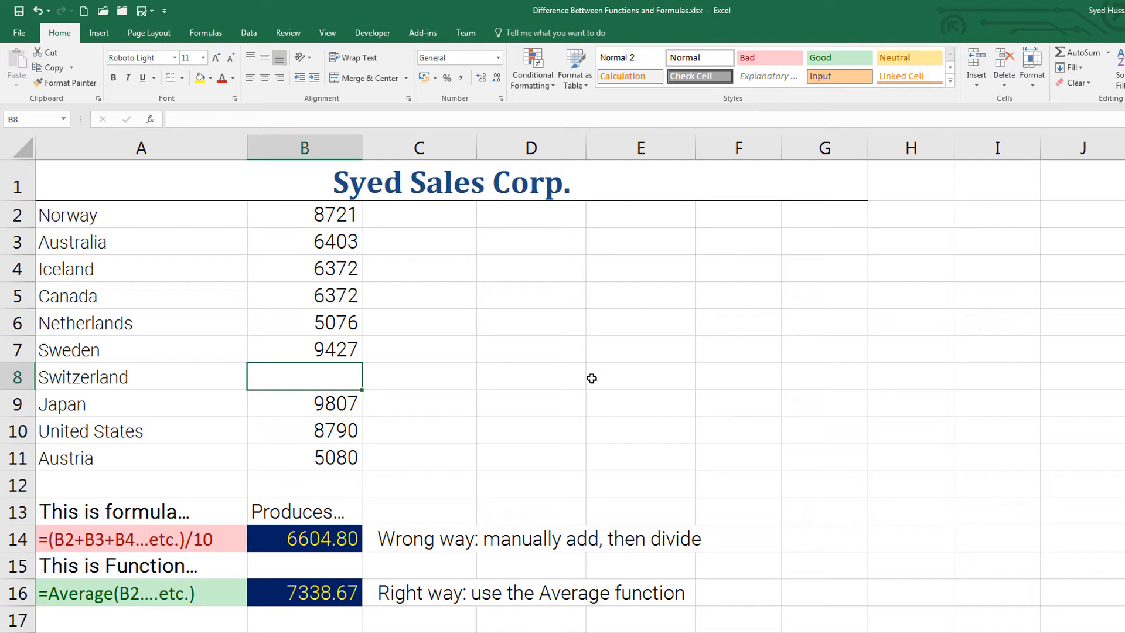
left_click(303, 538)
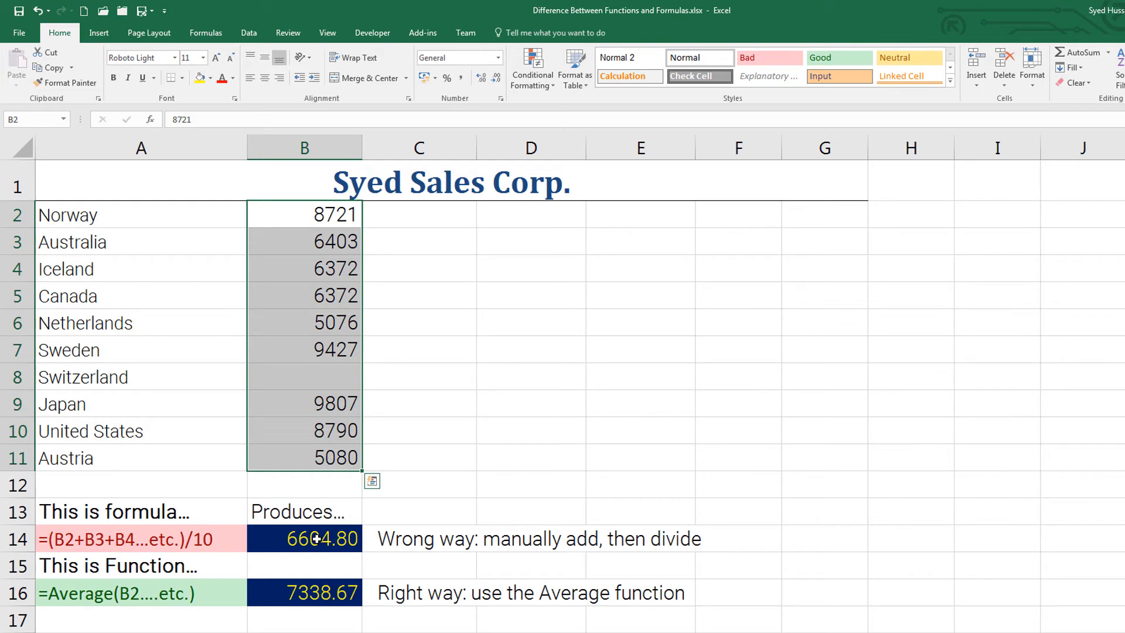
left_click(304, 593)
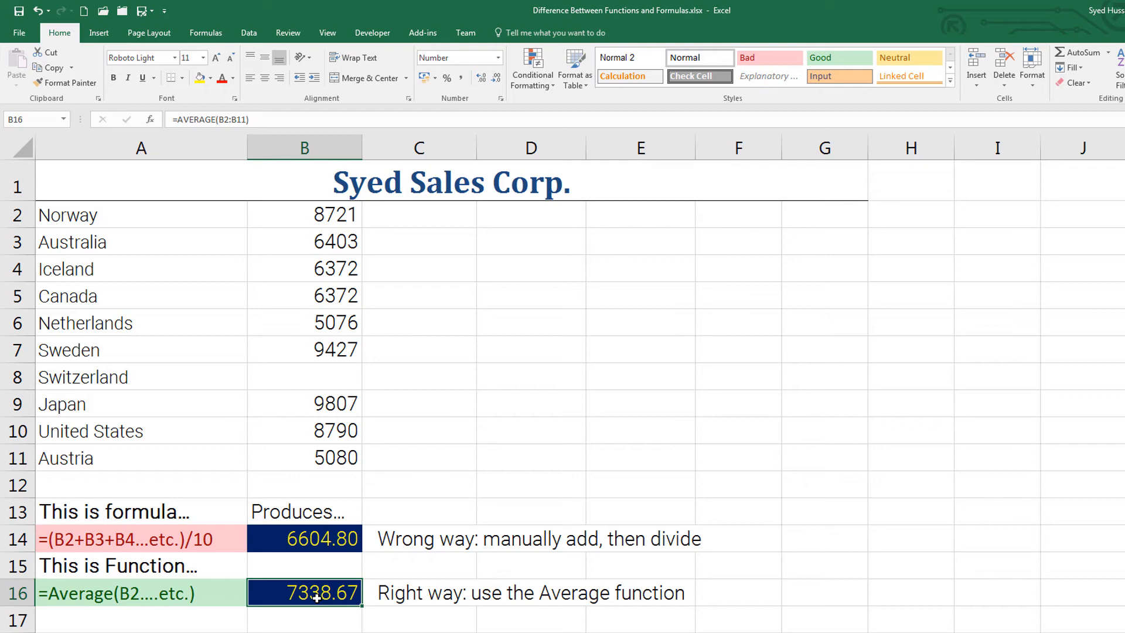
mouse_move(318, 624)
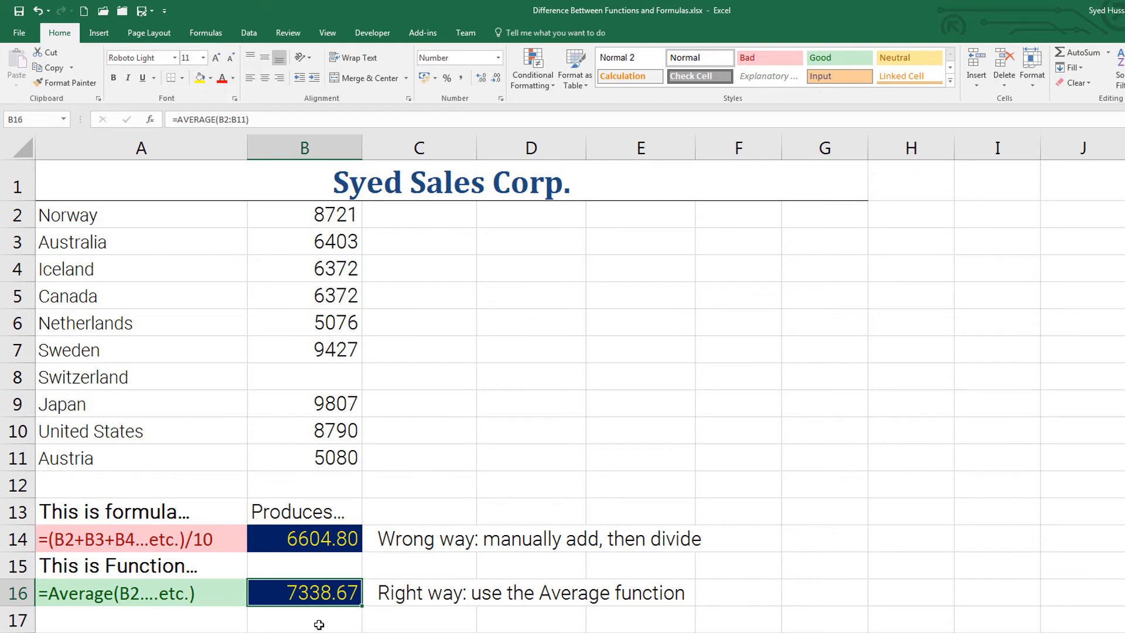
left_click(303, 593)
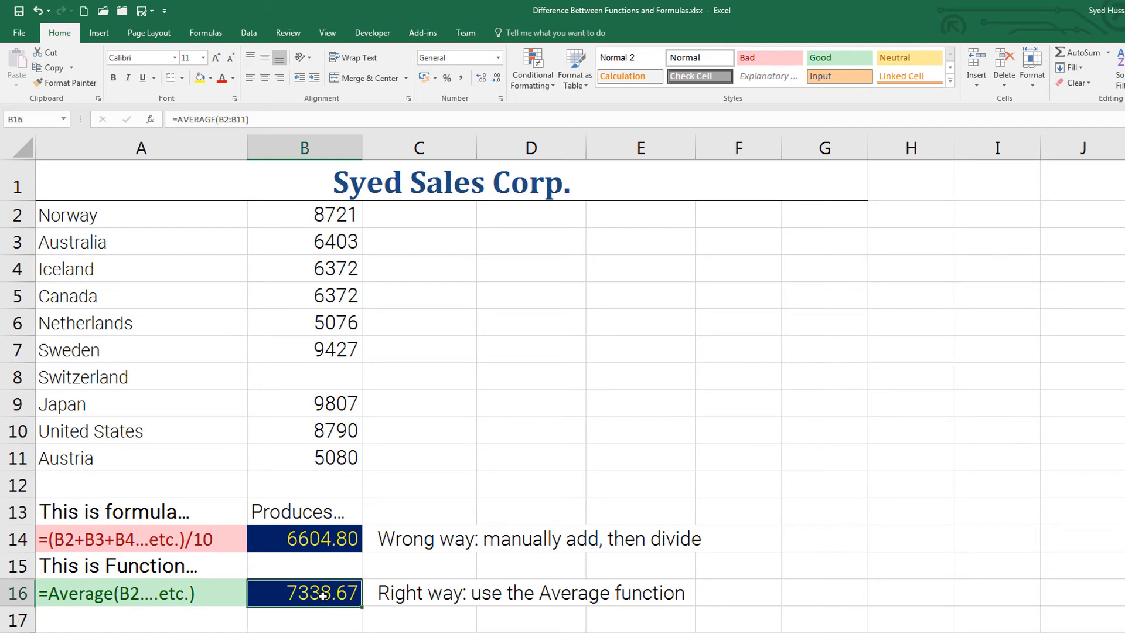